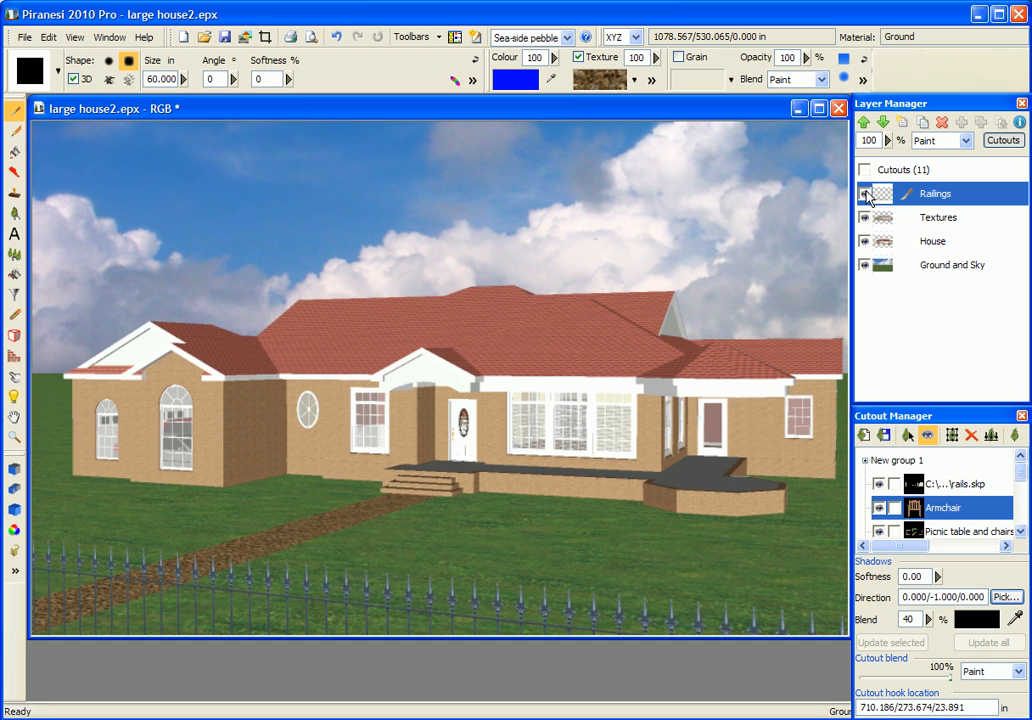
Step: Hide the Railings layer, briefly toggling the House layer off and back on
left_click(868, 217)
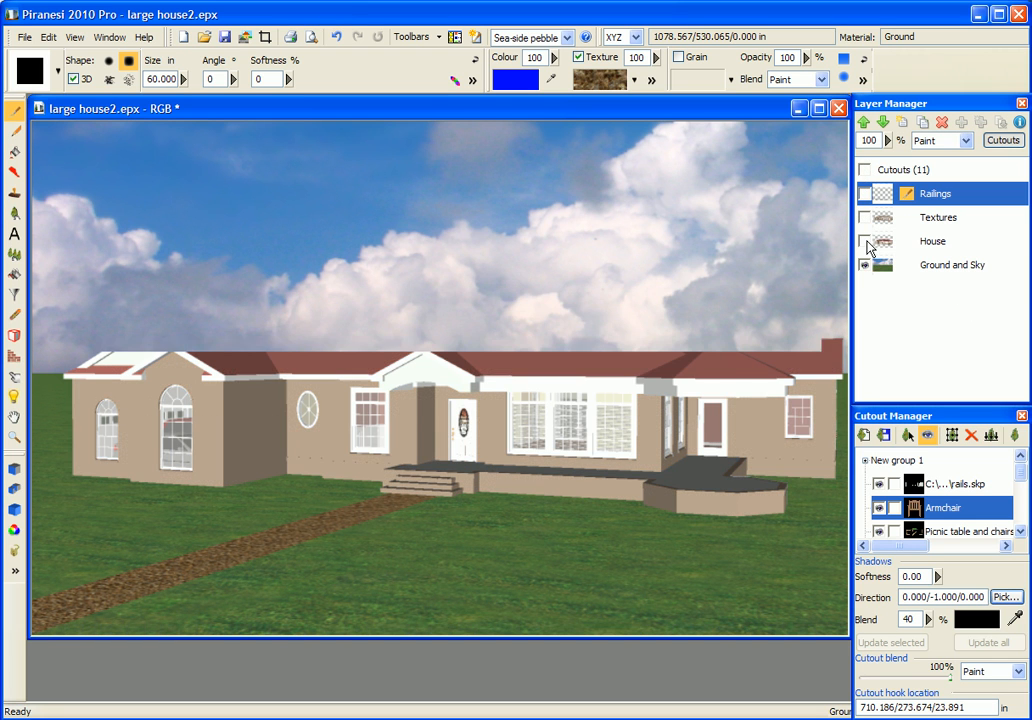
left_click(865, 241)
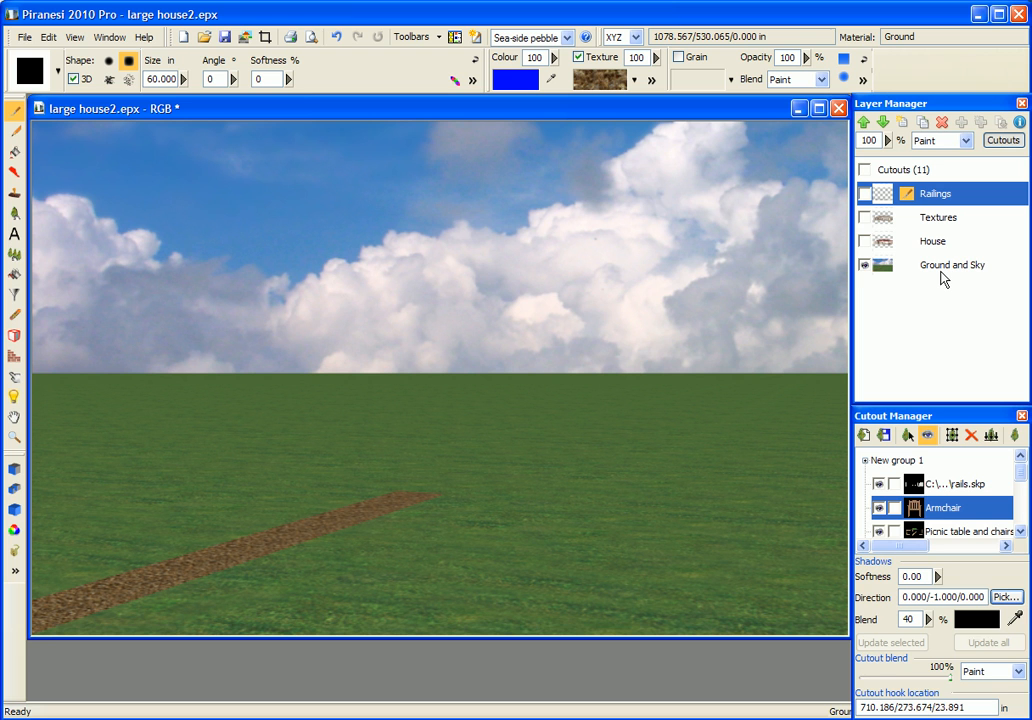
left_click(864, 241)
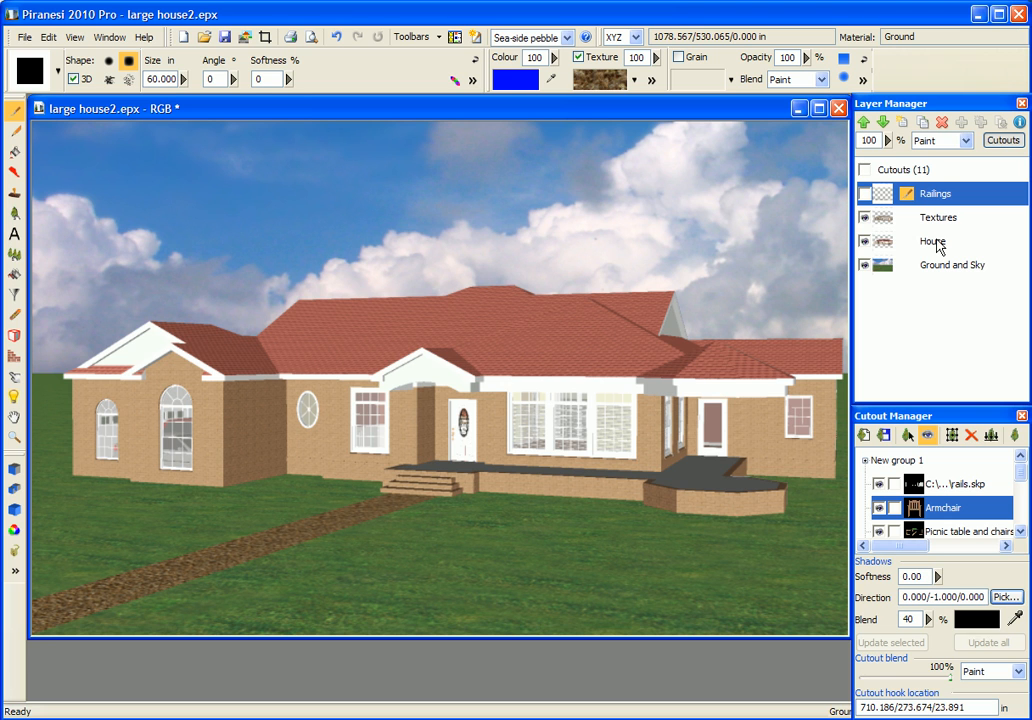
mouse_move(935, 220)
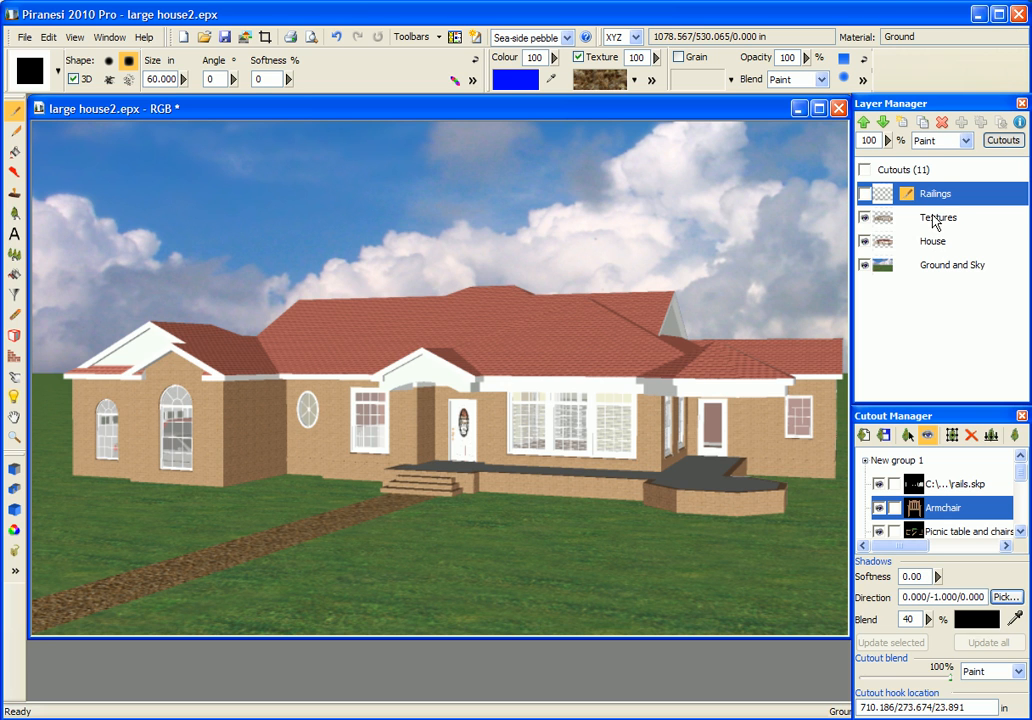
left_click(938, 217)
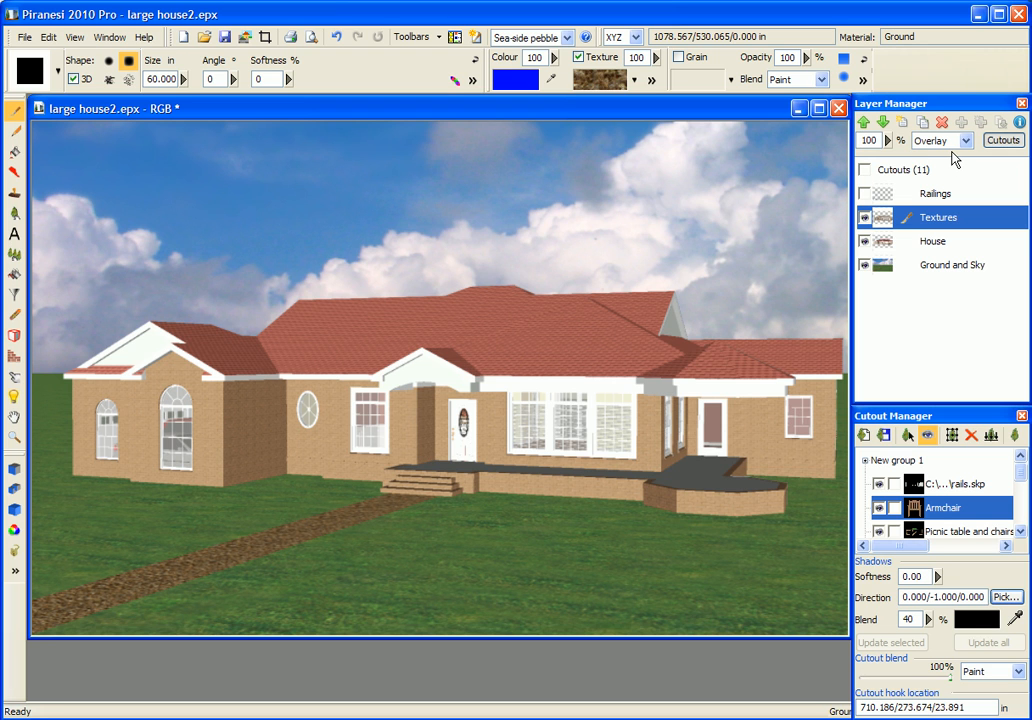
mouse_move(945, 190)
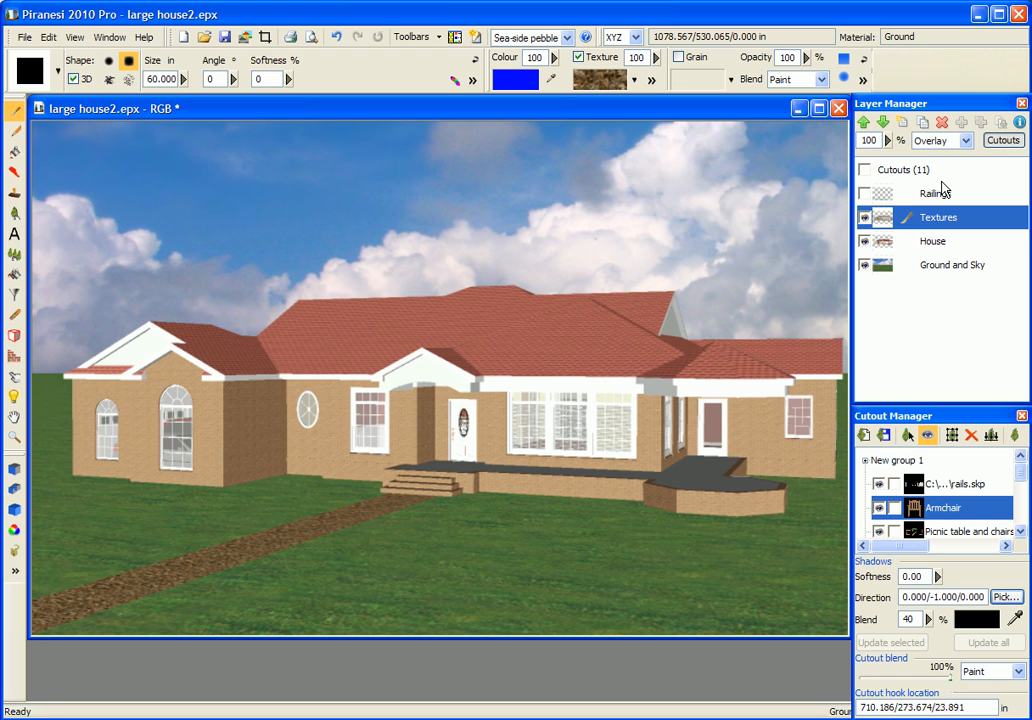
mouse_move(940, 200)
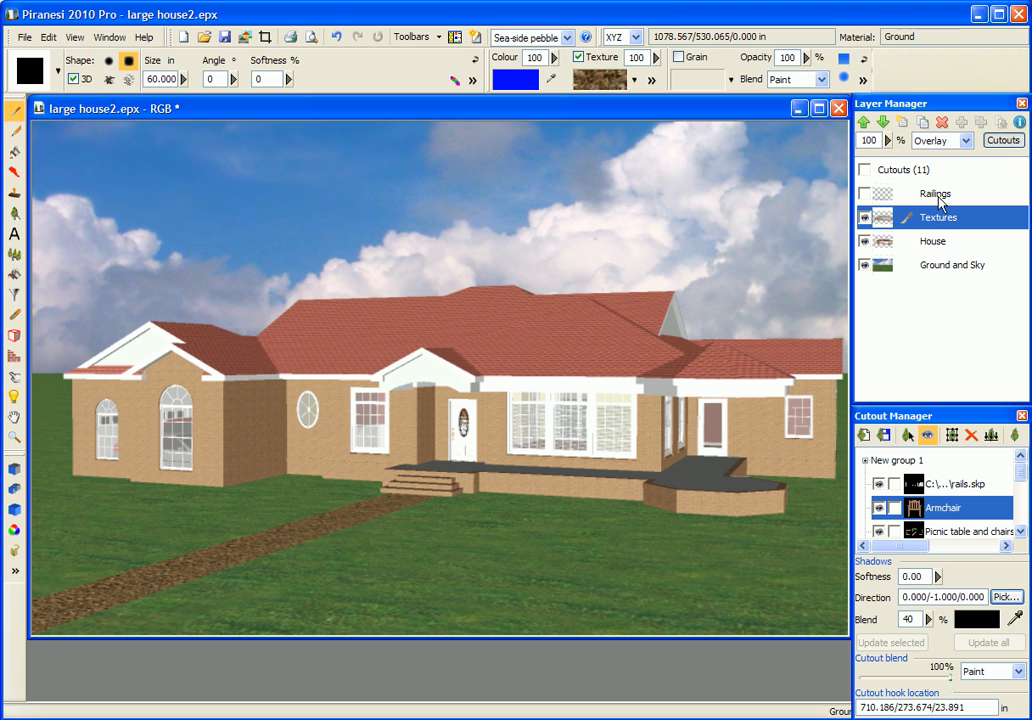
left_click(935, 193)
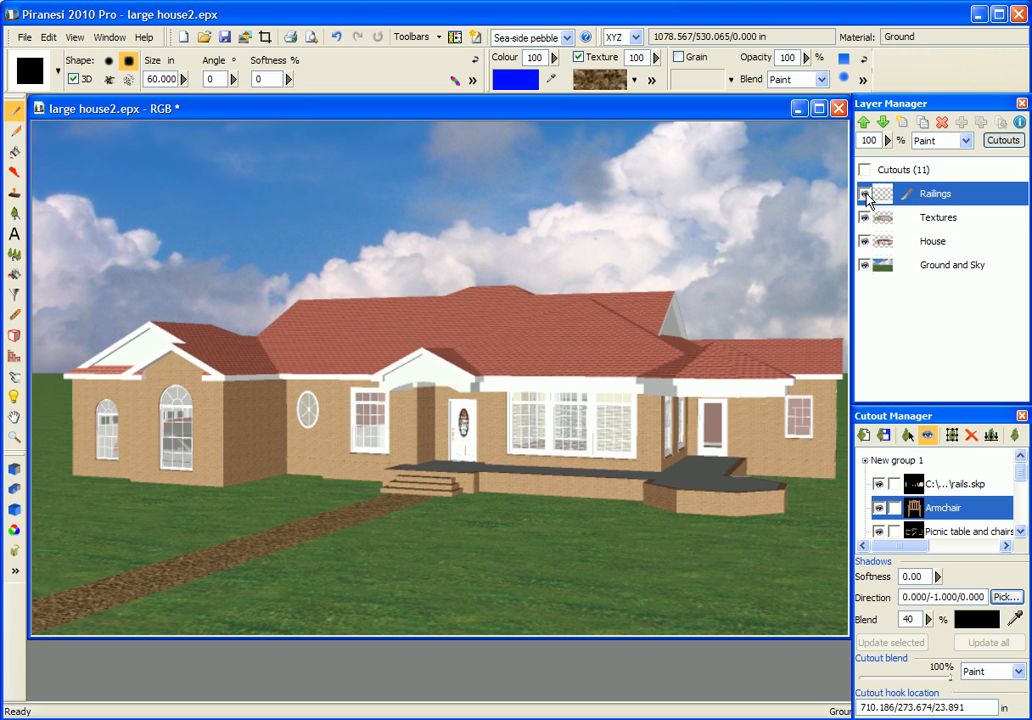
Step: Show the Railings layer again and select the rails.skp cutout
left_click(866, 193)
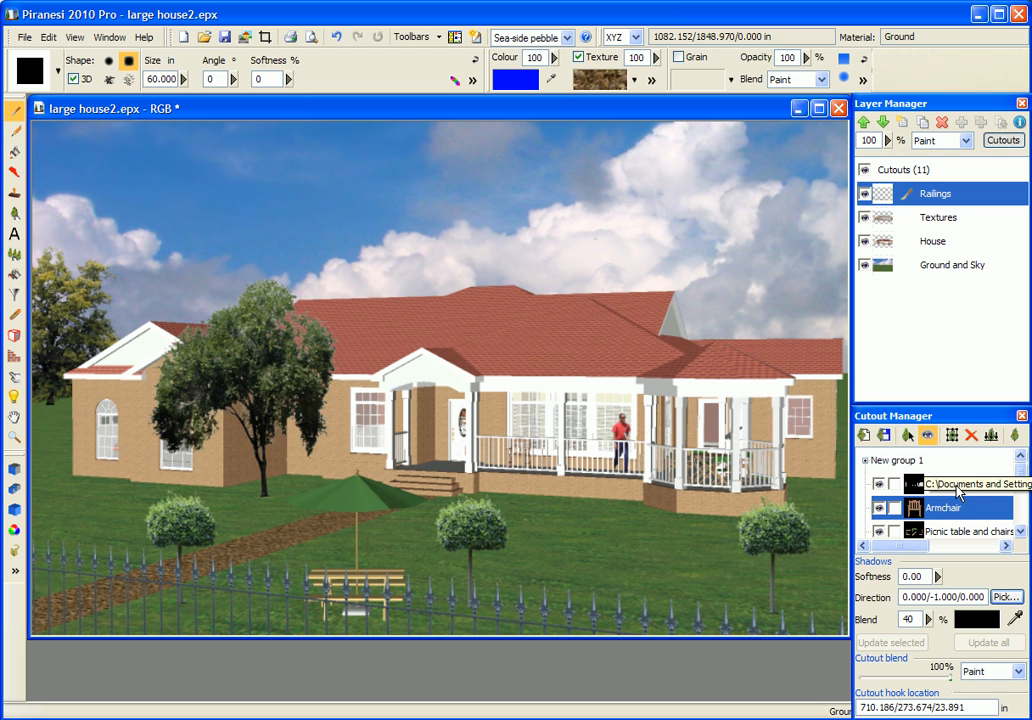
left_click(940, 483)
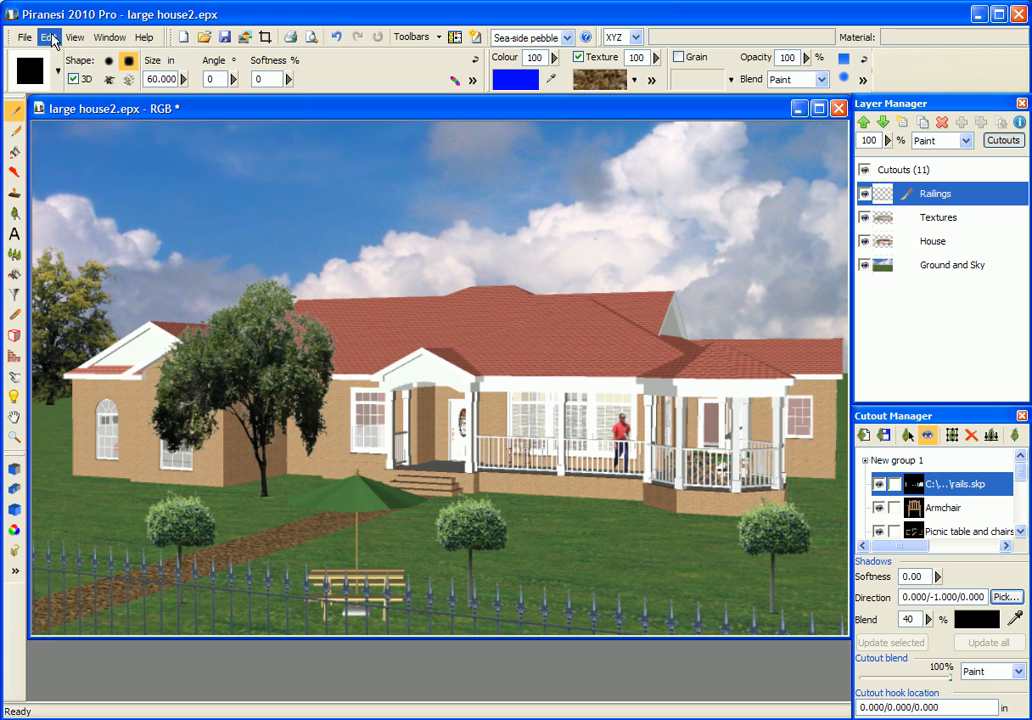
Step: Start Edit > Make Stereo Image Pair to create a red-cyan anaglyph
left_click(48, 37)
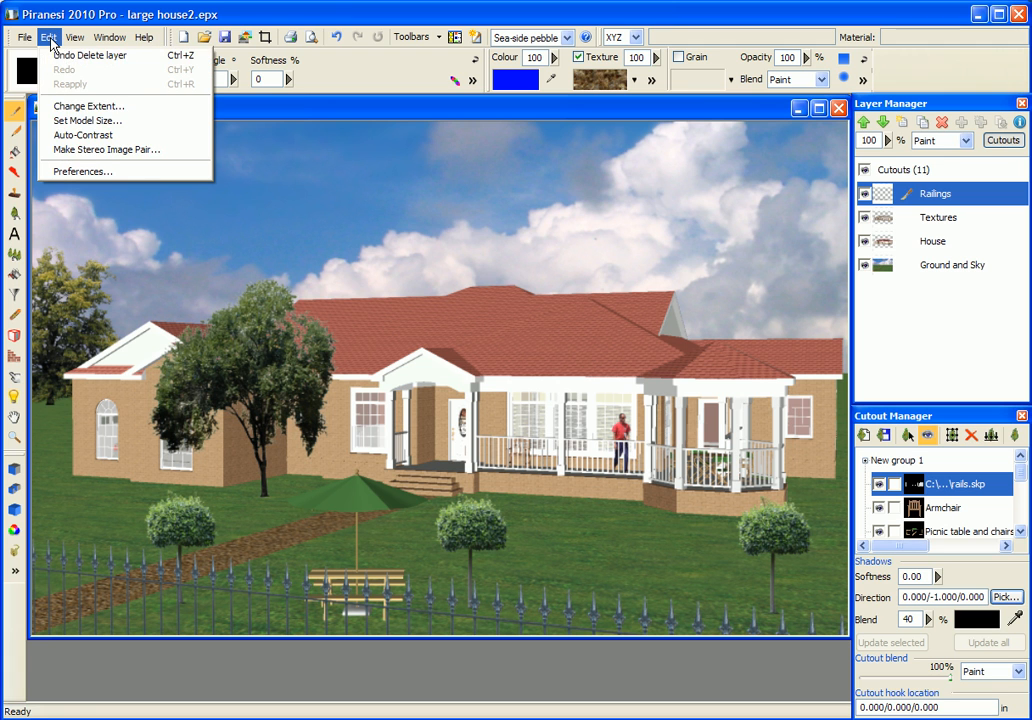
left_click(105, 149)
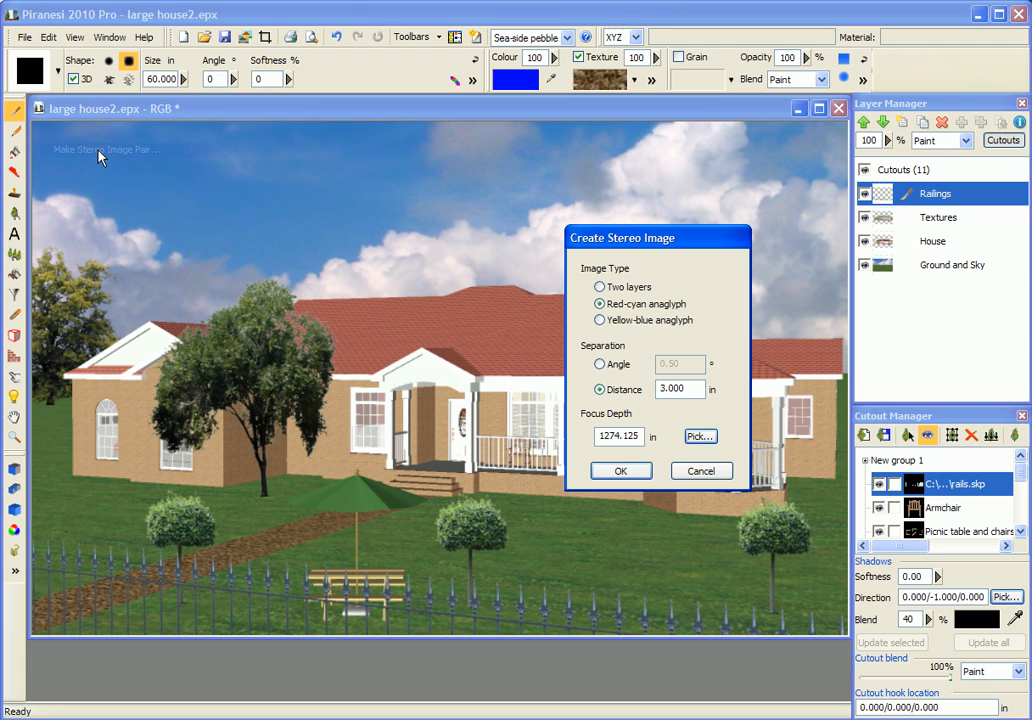
mouse_move(708, 322)
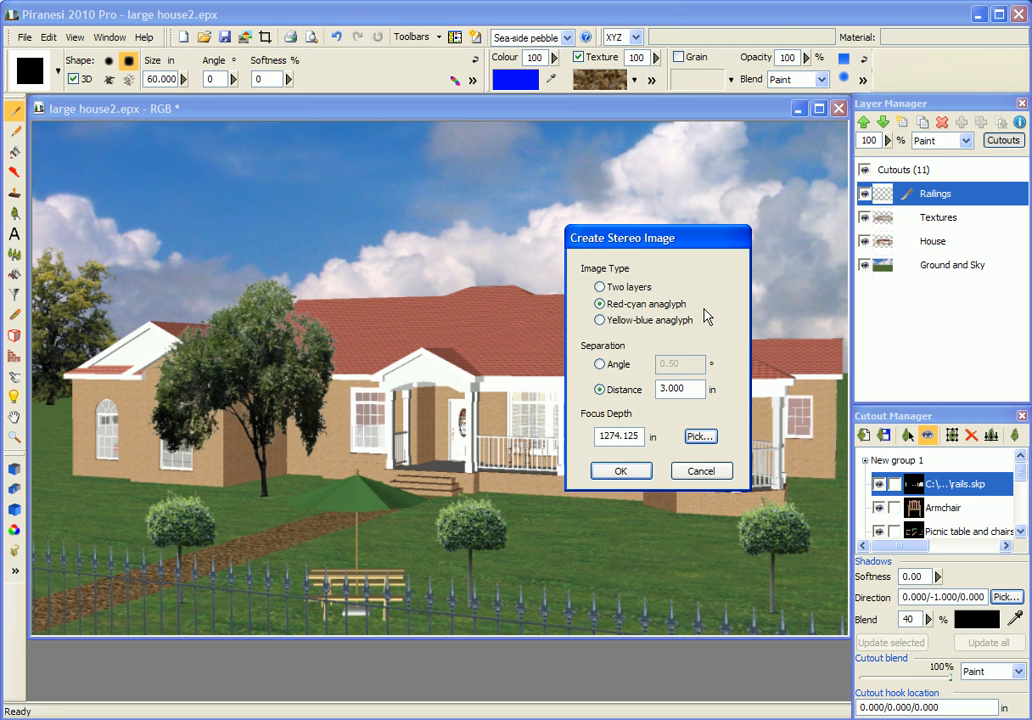
mouse_move(642, 327)
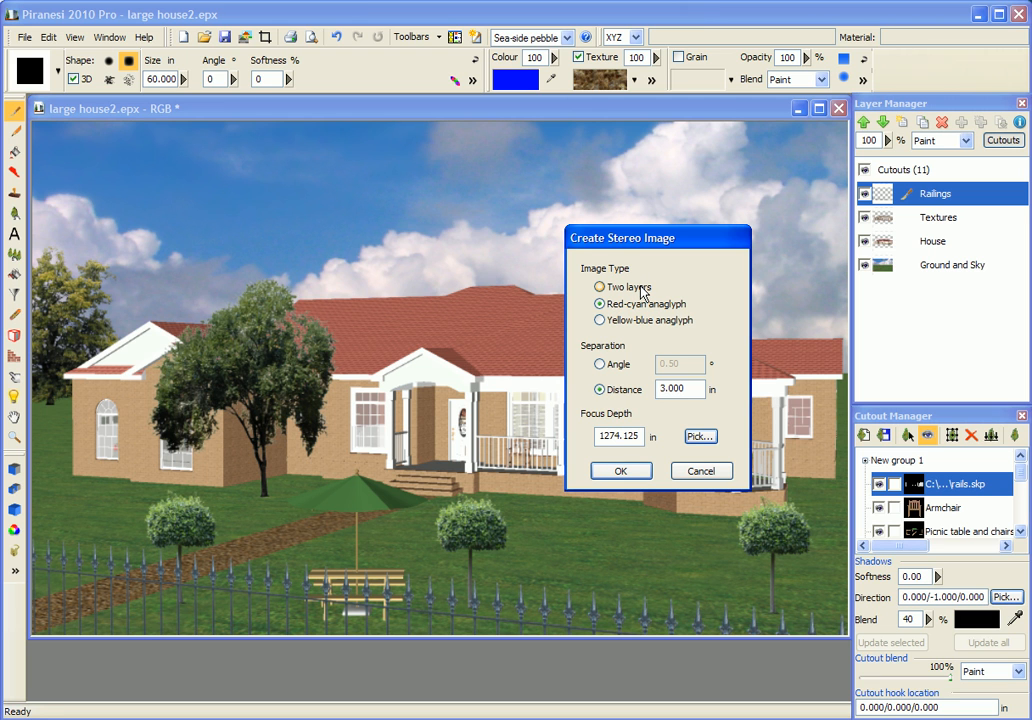
mouse_move(628, 364)
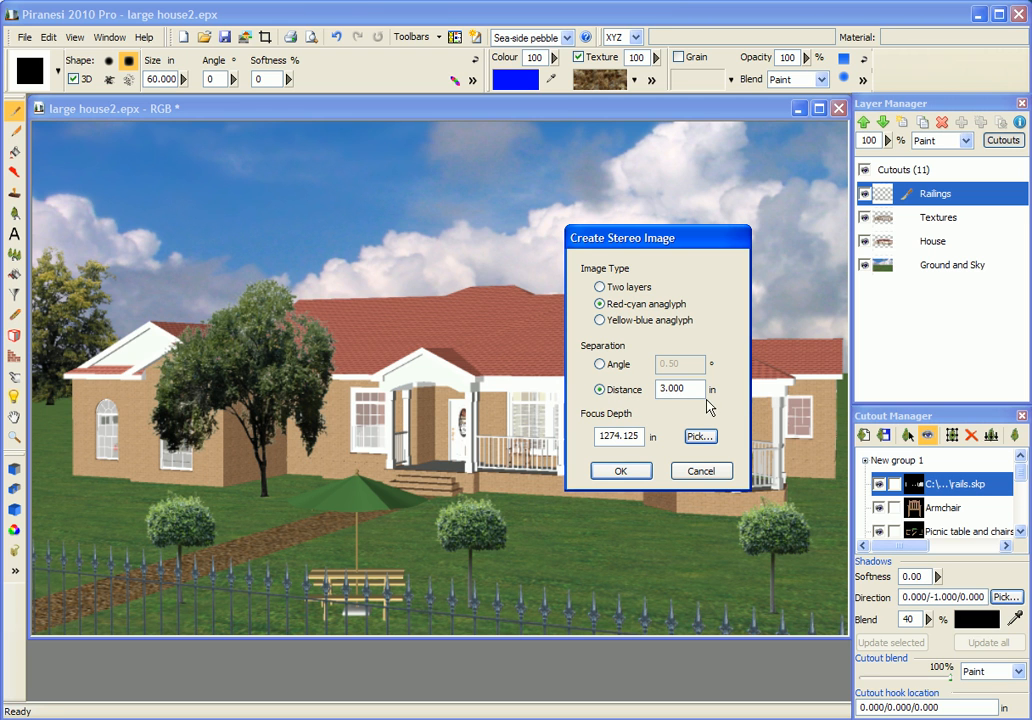
mouse_move(703, 415)
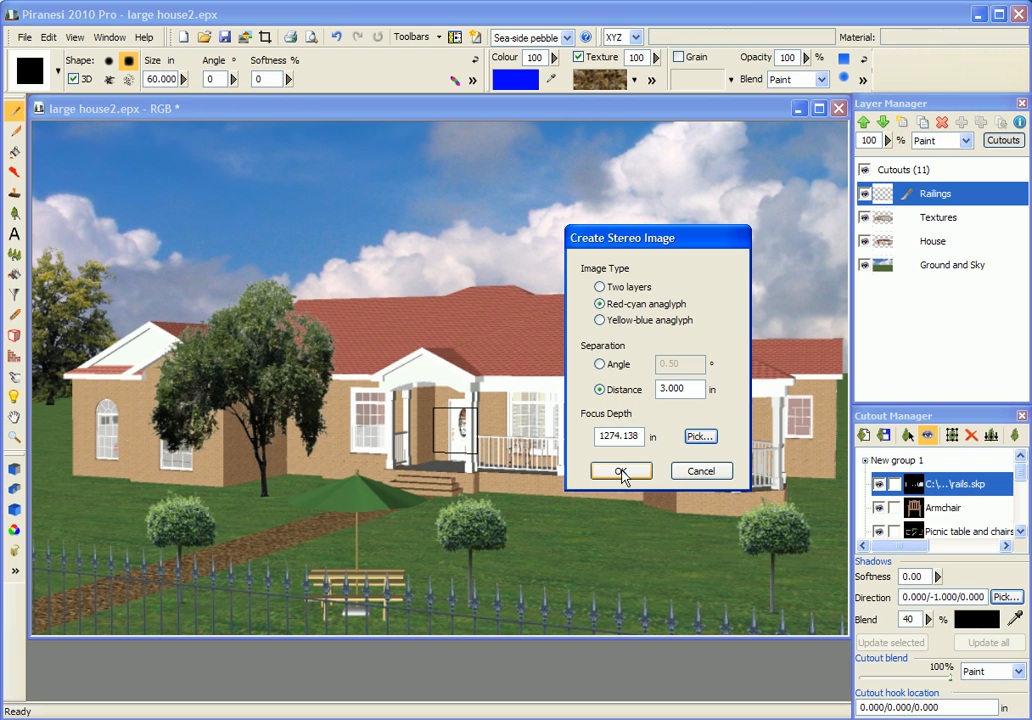
Step: Confirm the red-cyan anaglyph settings to create the stereo image as Layer 1
left_click(620, 471)
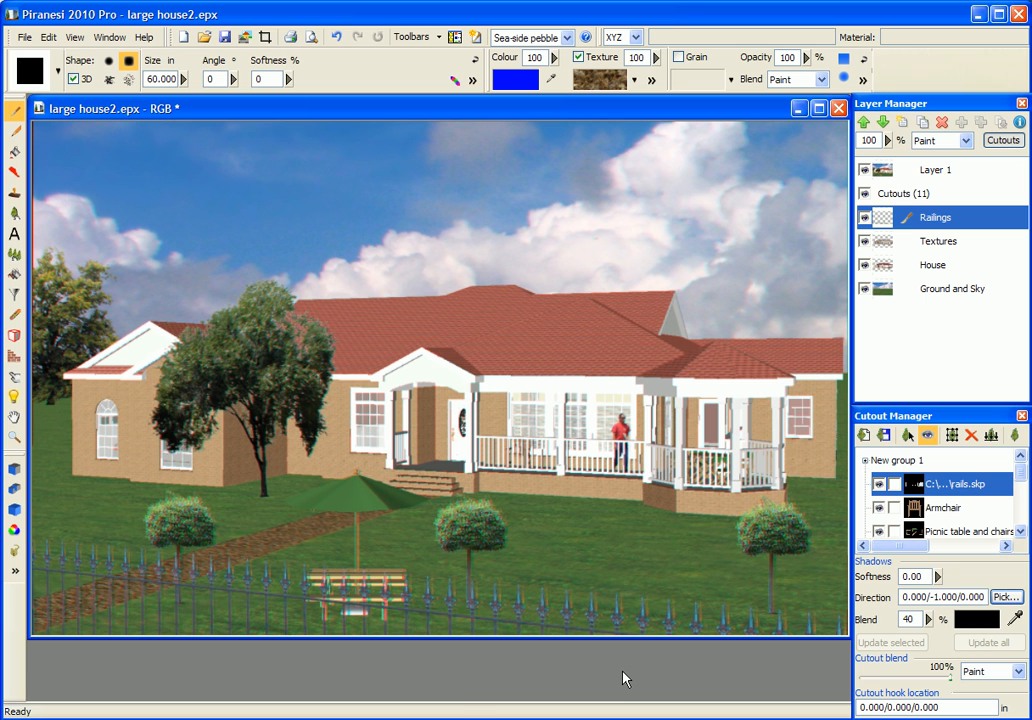
left_click(370, 600)
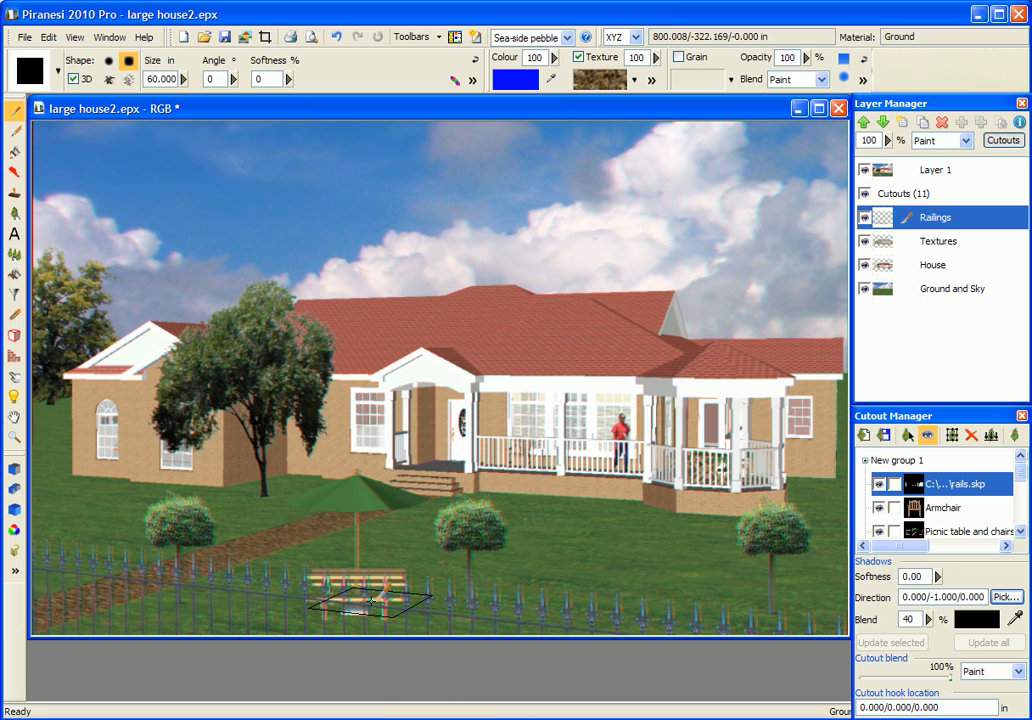